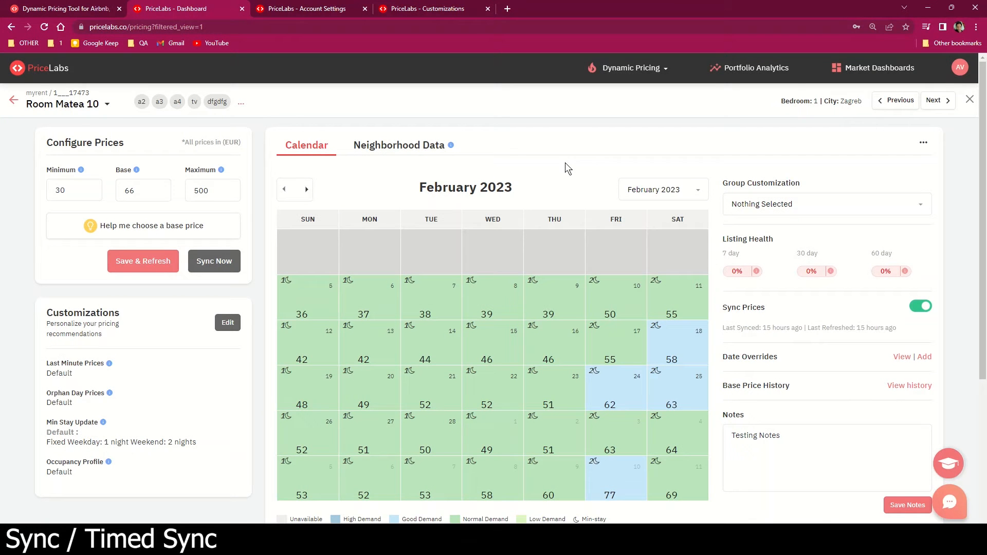
mouse_move(564, 167)
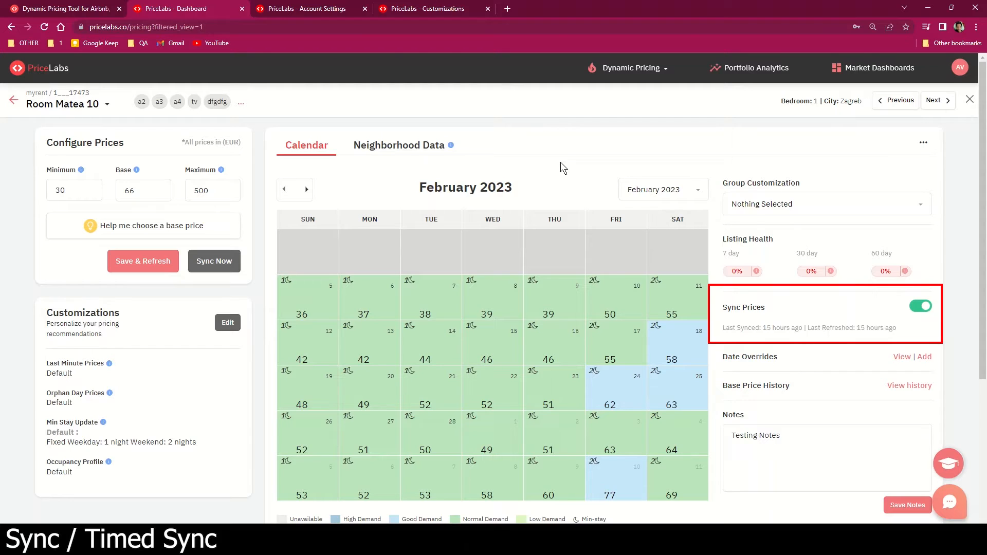
mouse_move(962, 141)
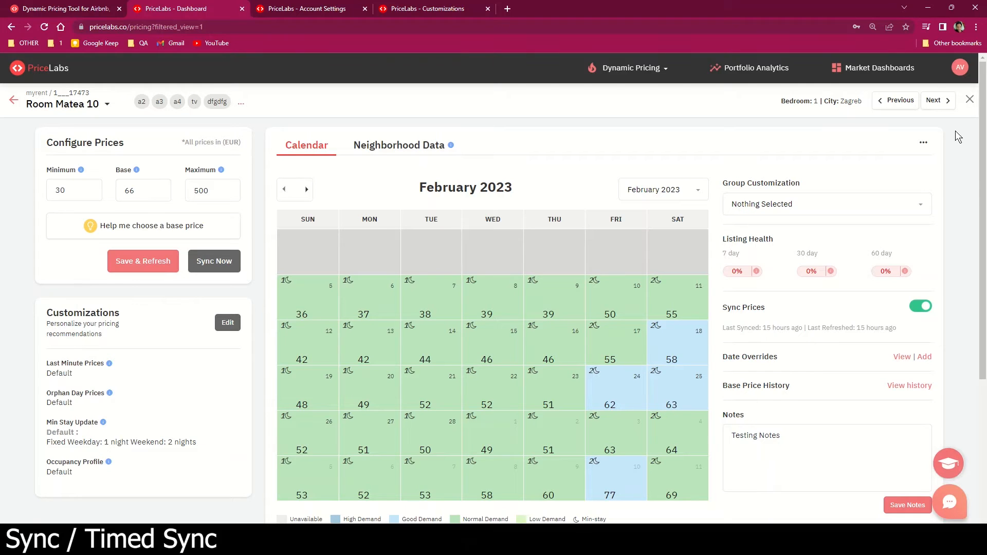
Reach Account Settings' Sync Settings and choose 'Specify your own time' for price syncing
click(960, 67)
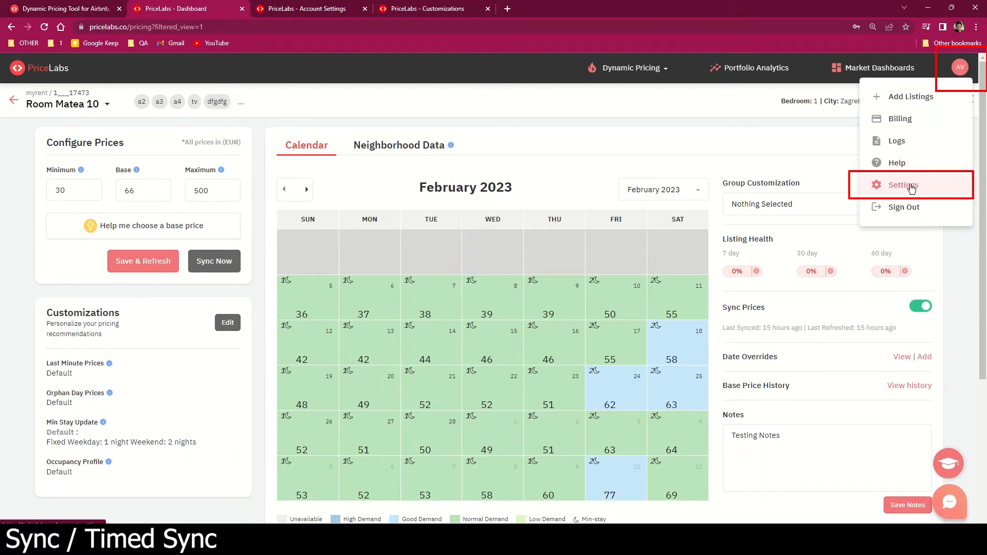
click(903, 184)
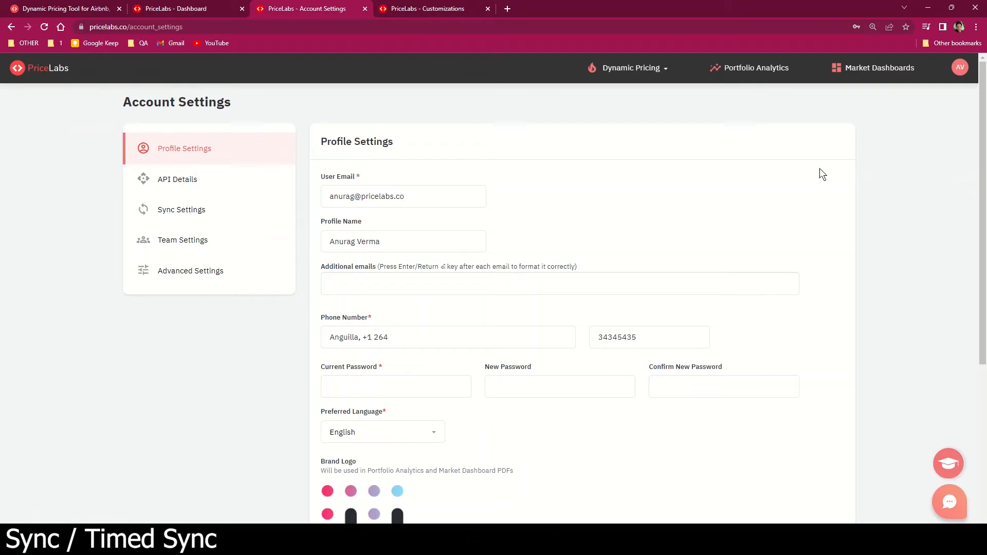
click(181, 209)
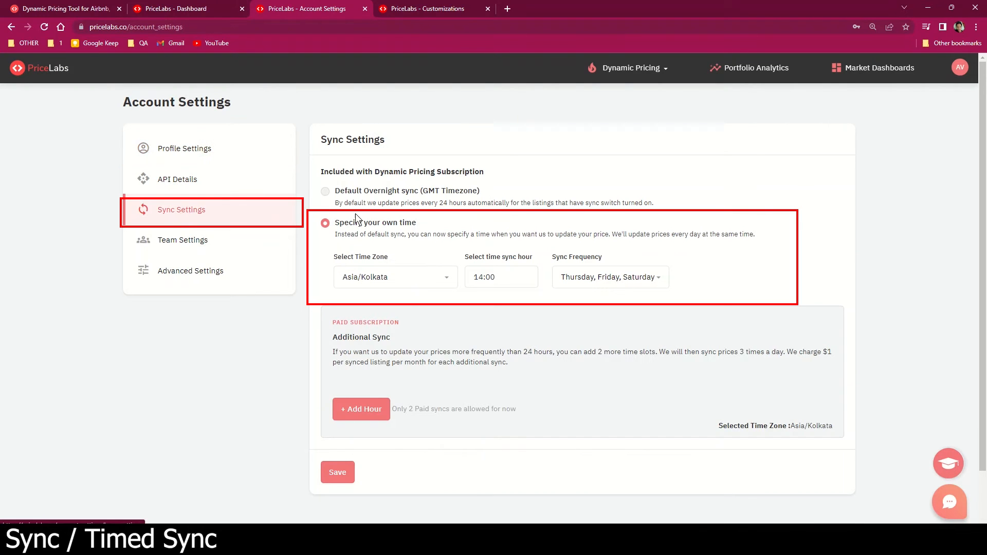
click(361, 408)
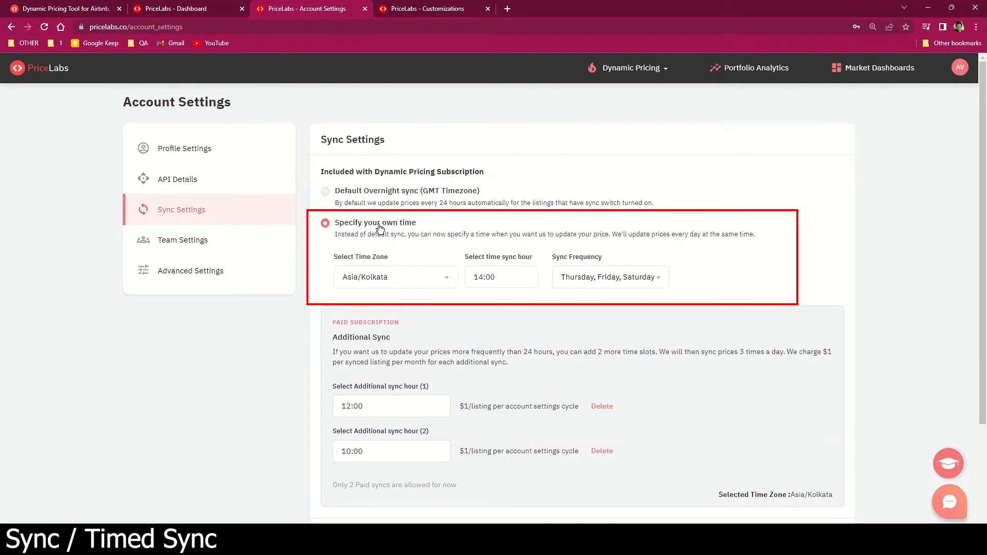